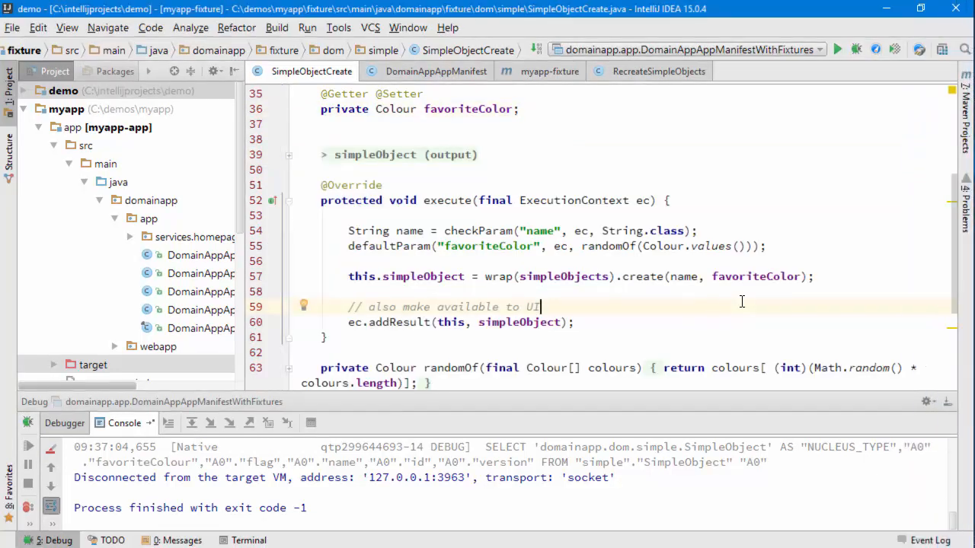
- Scroll the myapp-fixture pom to the isis-module-fakedata-dom 1.11.0 dependency
scroll("down", 3)
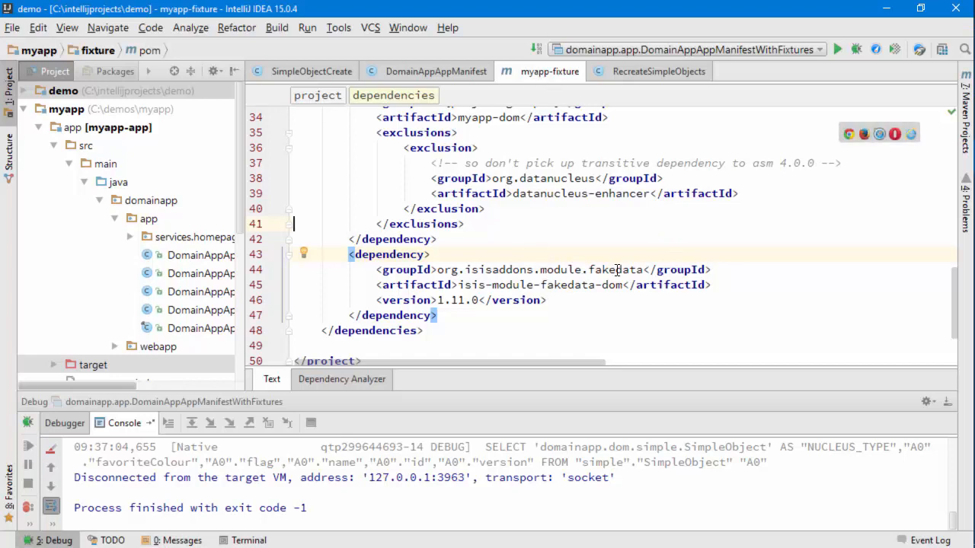
- Review the fakedata dependency entry, then return to the SimpleObjectCreate fixture code
left_click(615, 269)
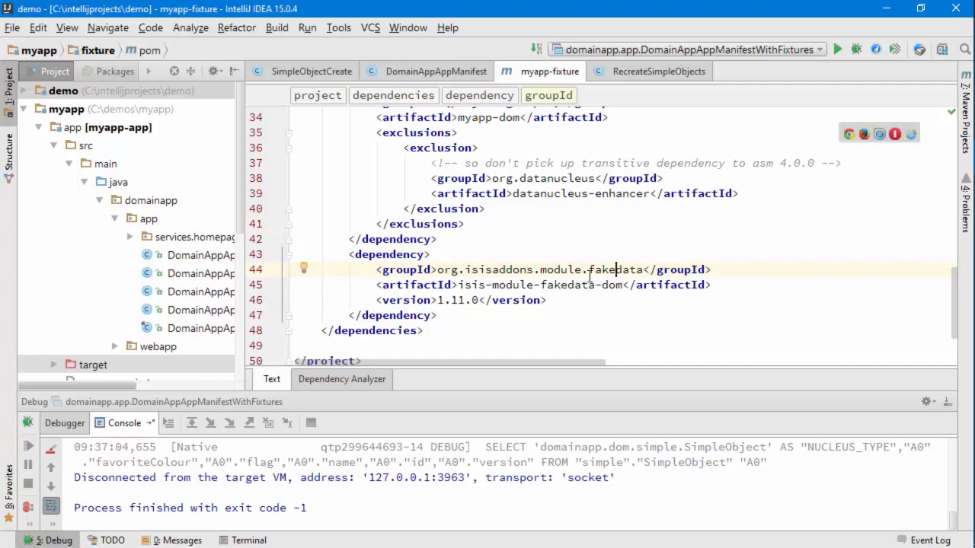
left_click(310, 71)
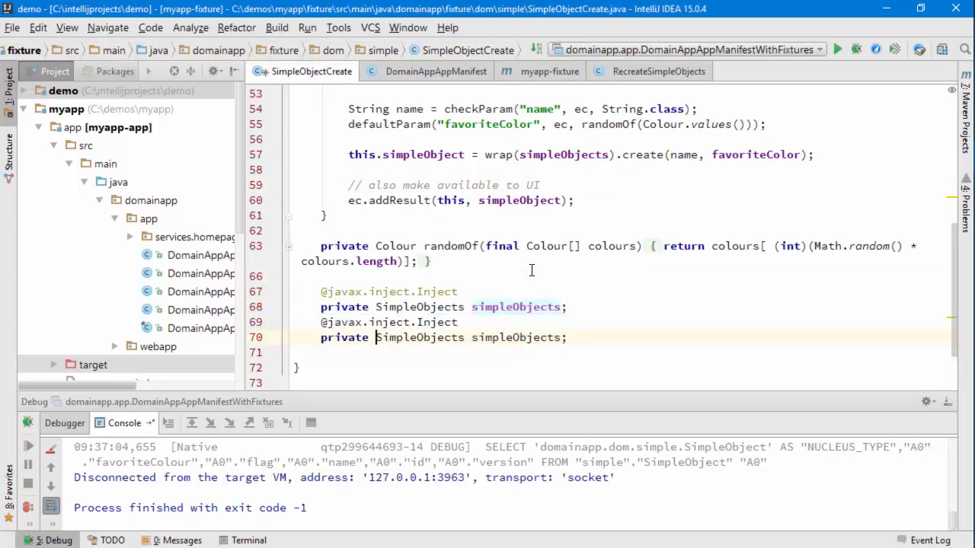
- Retype the field as FakeDataService and add defaultParam("name", ec, fakeDataService.name().fullName())
type("FakeDataService fakeDataService;")
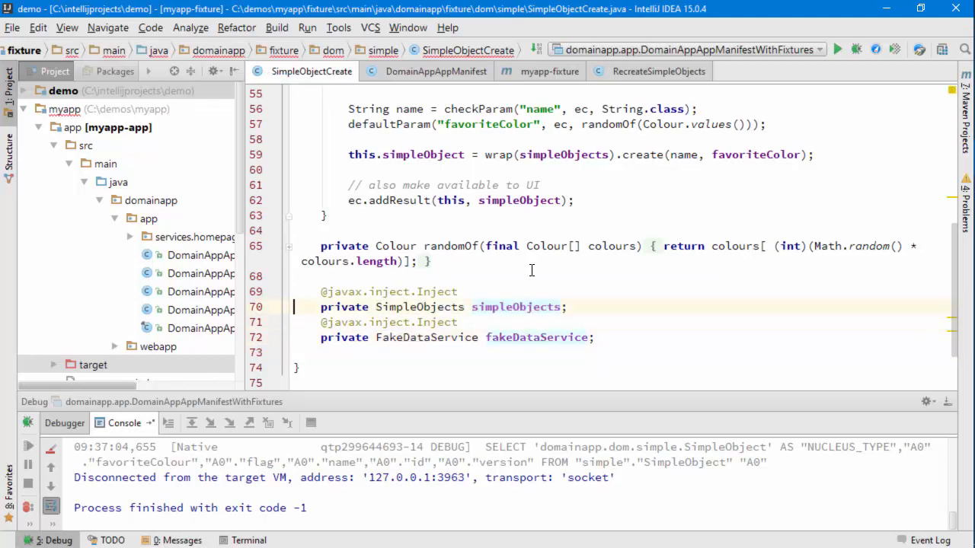
scroll("up", 3)
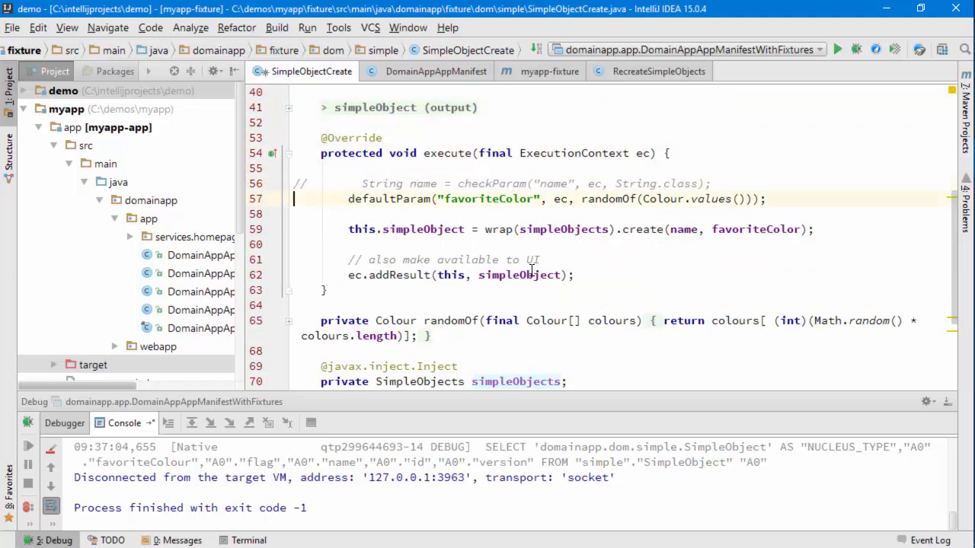
key("enter")
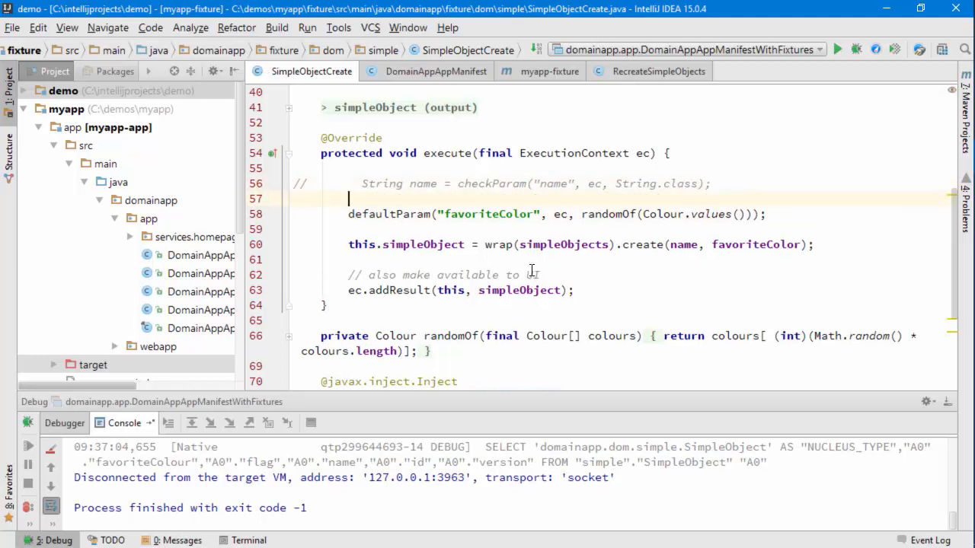
type("defaultParam")
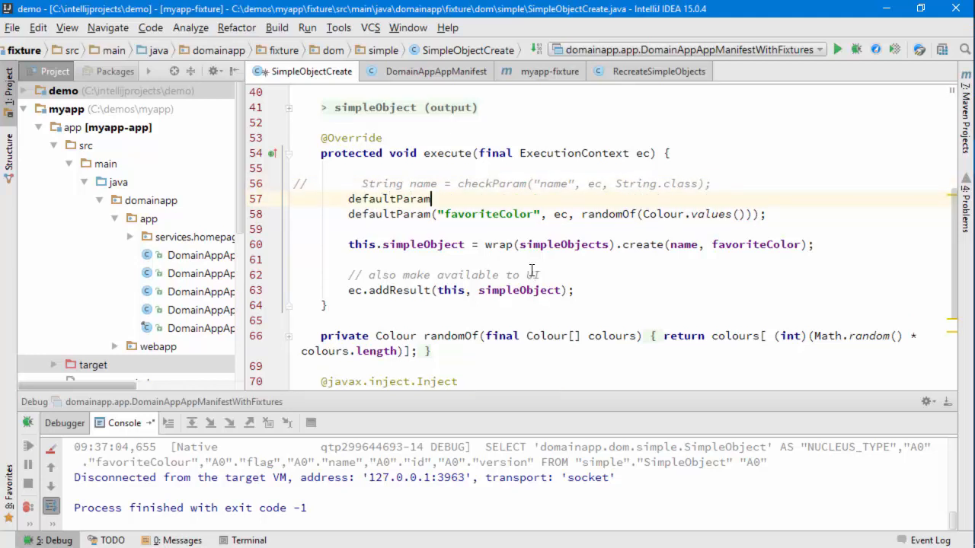
type("(\"nam\"")
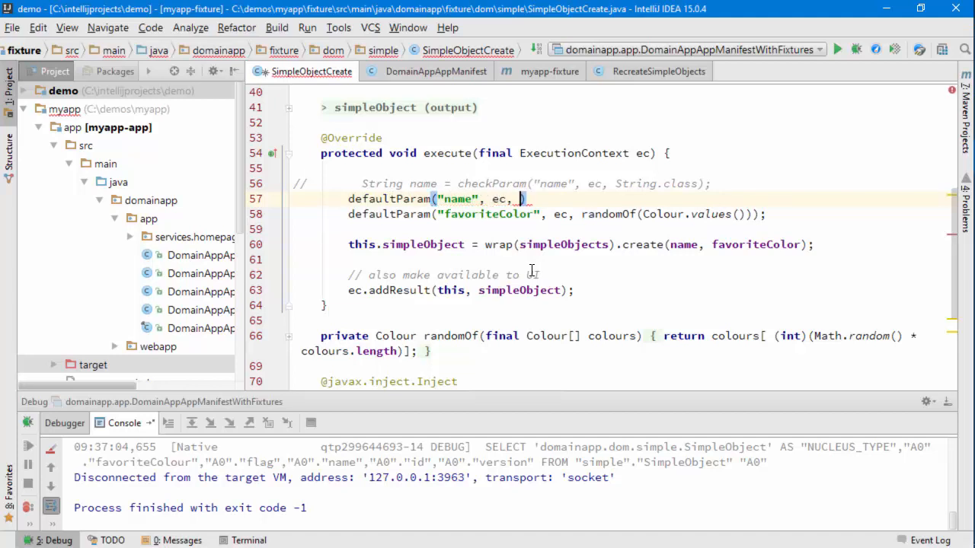
type("fakeDataService.name(")
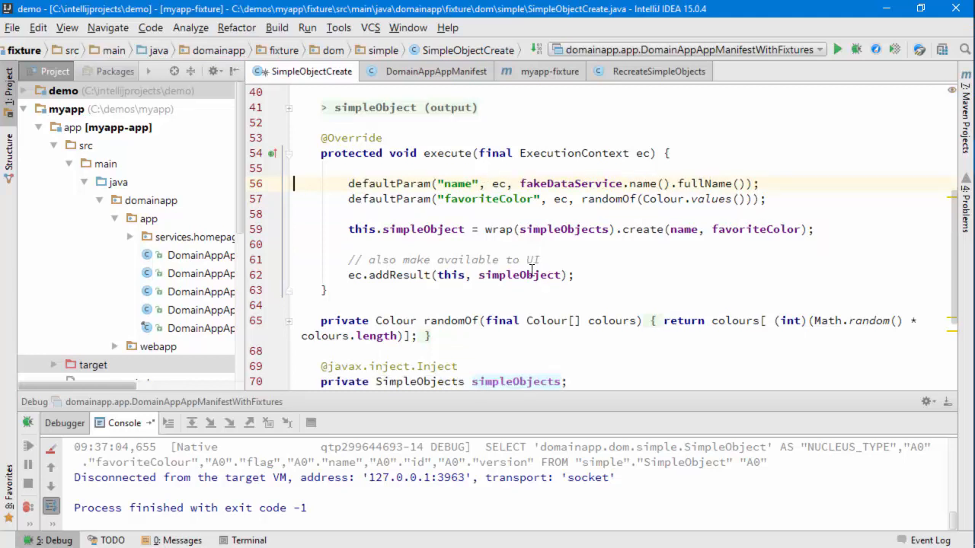
mouse_move(665, 76)
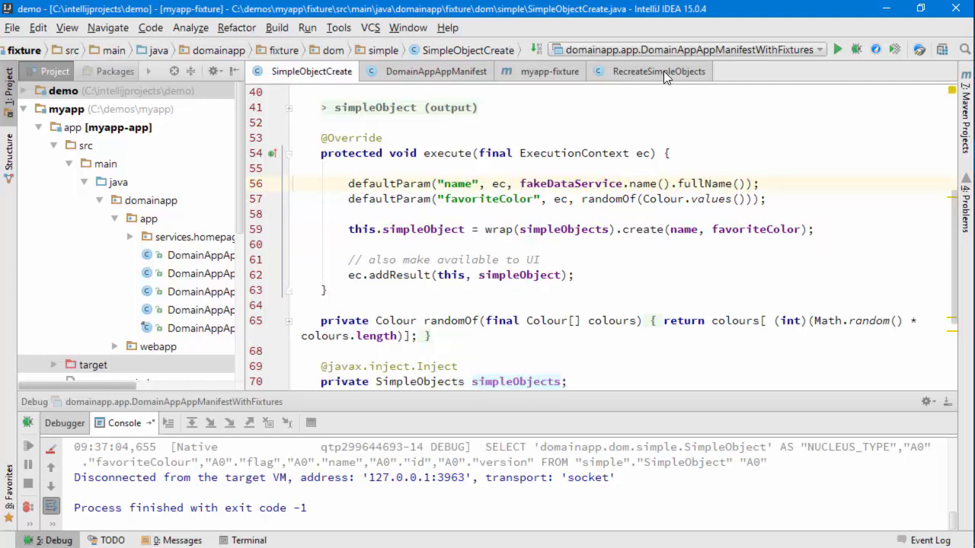
- Comment out fs.setName(NAMES.get(i)) in the RecreateSimpleObjects loop
left_click(658, 71)
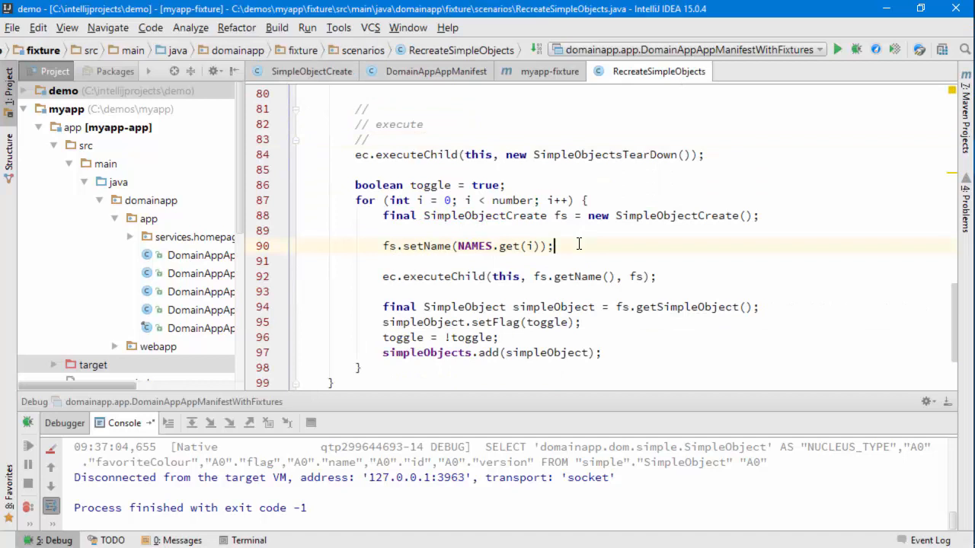
key("ctrl+slash")
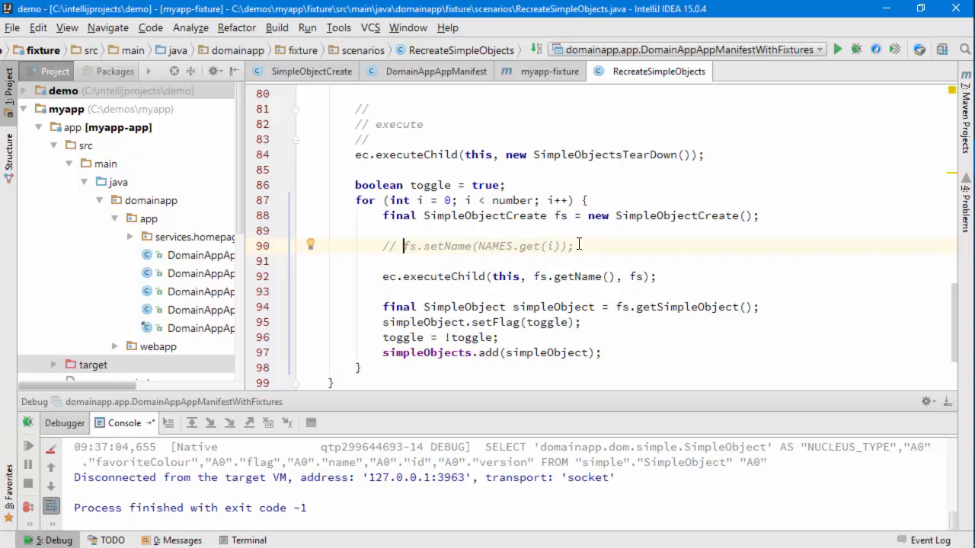
mouse_move(318, 82)
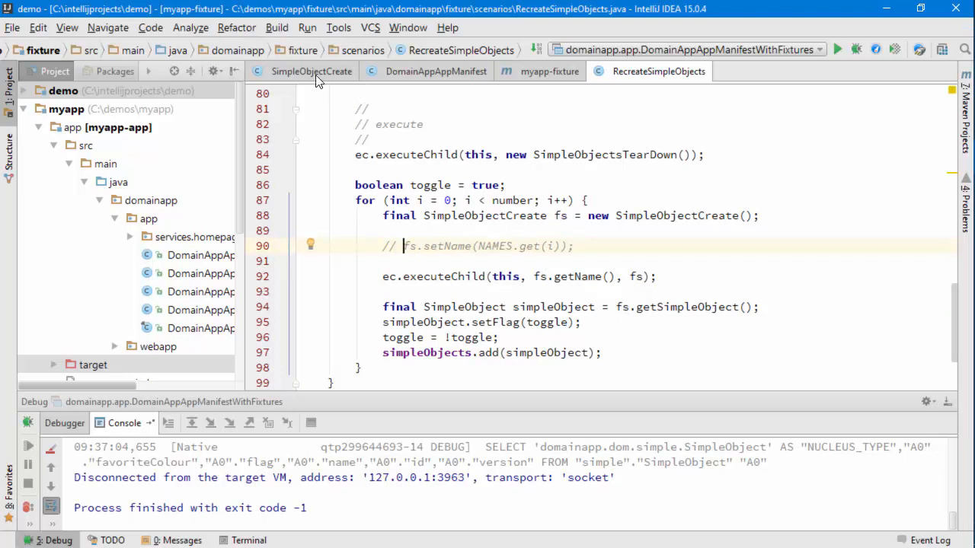
mouse_move(311, 71)
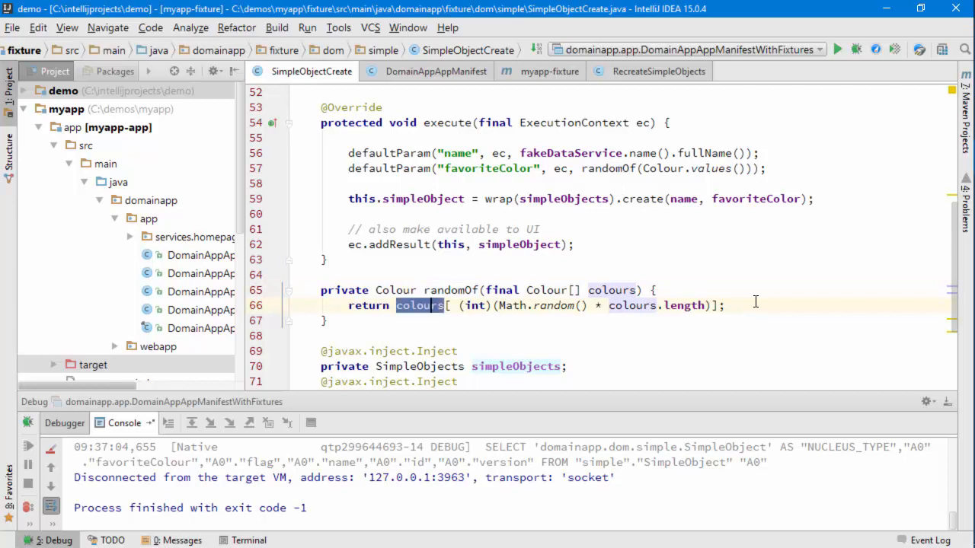
- Default favoriteColor to fakeDataService.enums().anyOf(Colour.class) and delete the randomOf helper
type("fakeDataService;")
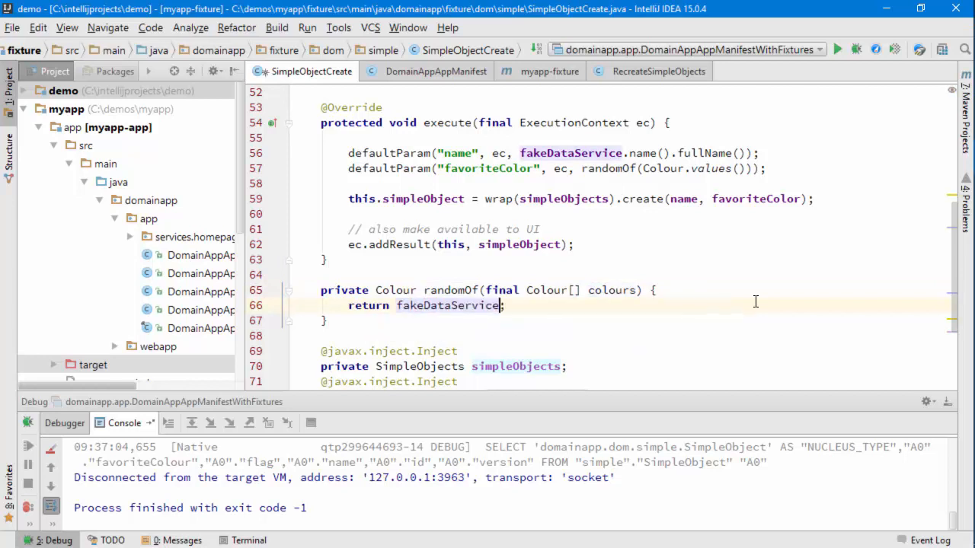
type(".collections()")
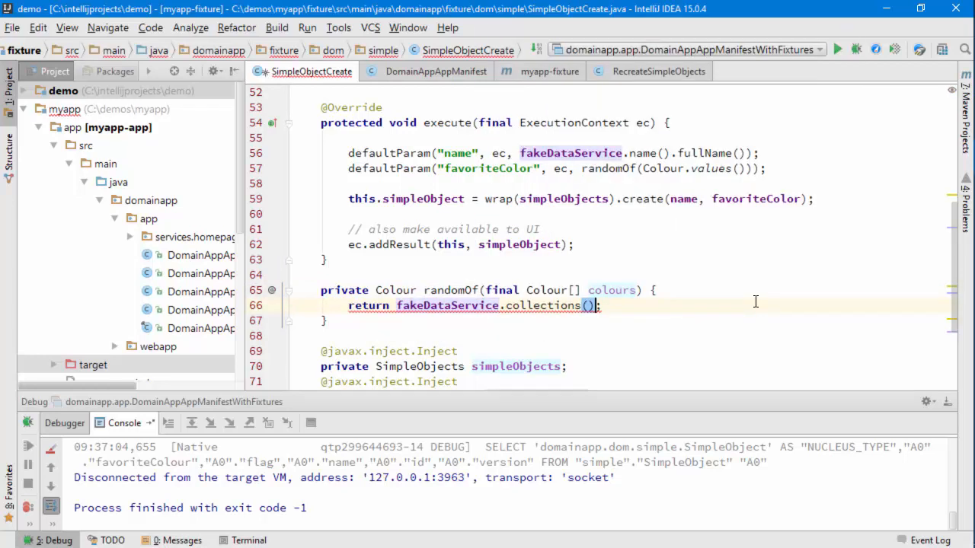
type(".anyOf(colours")
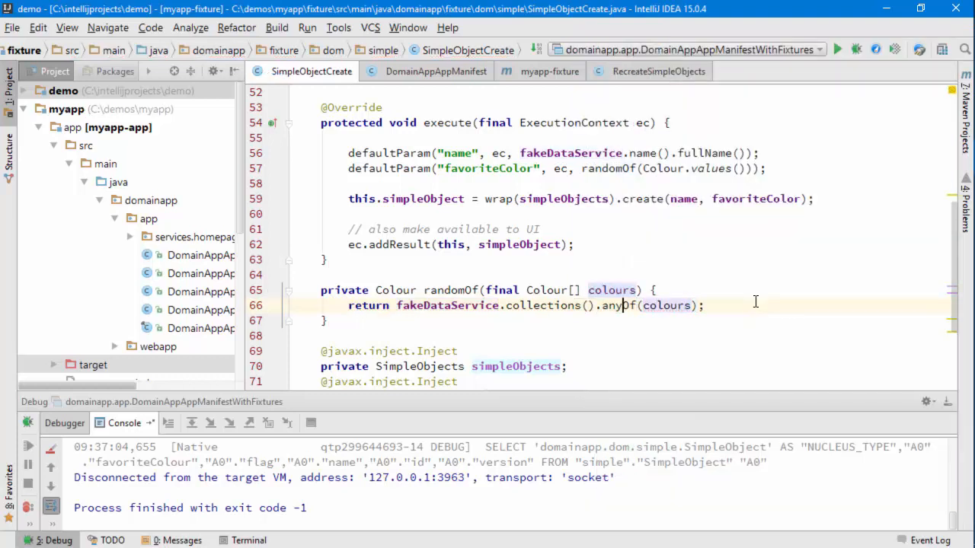
key("ctrl+d")
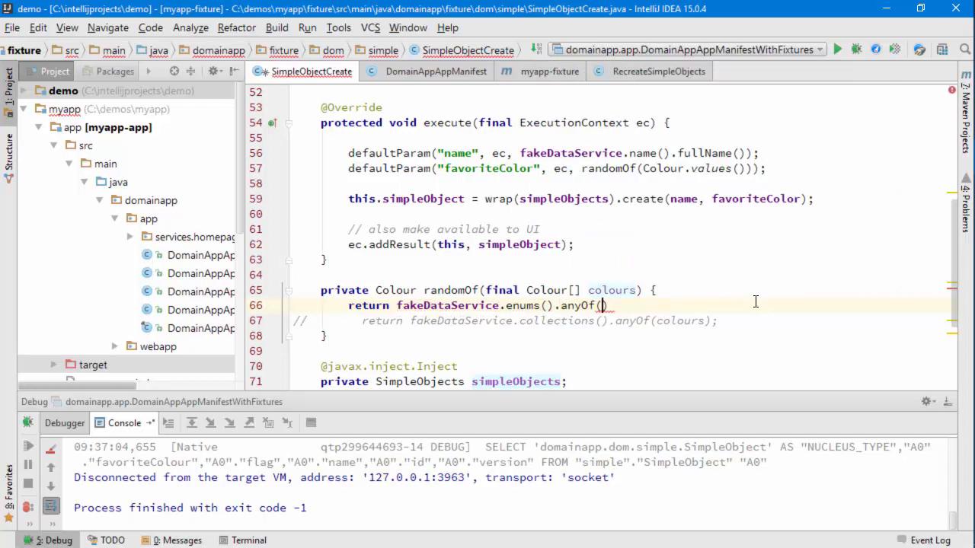
type("Colu")
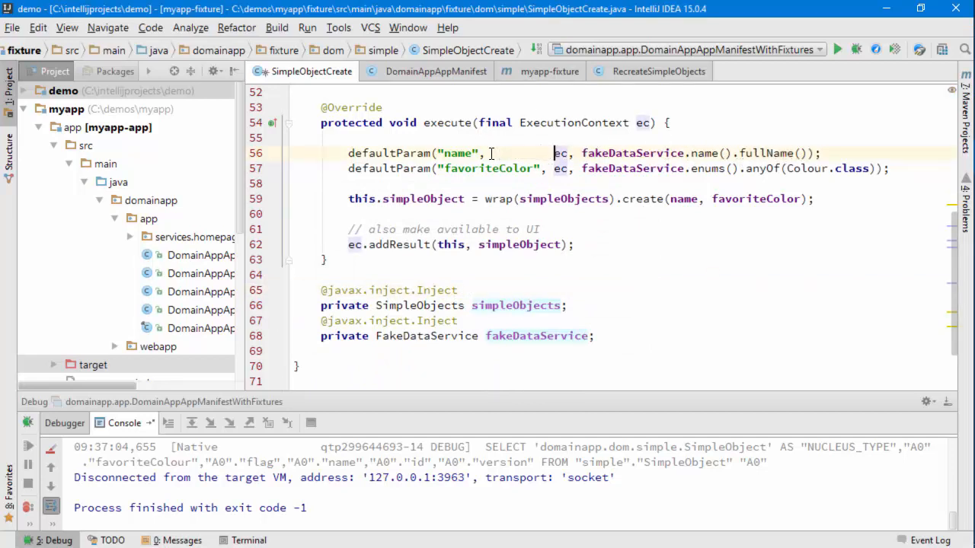
scroll("up", 3)
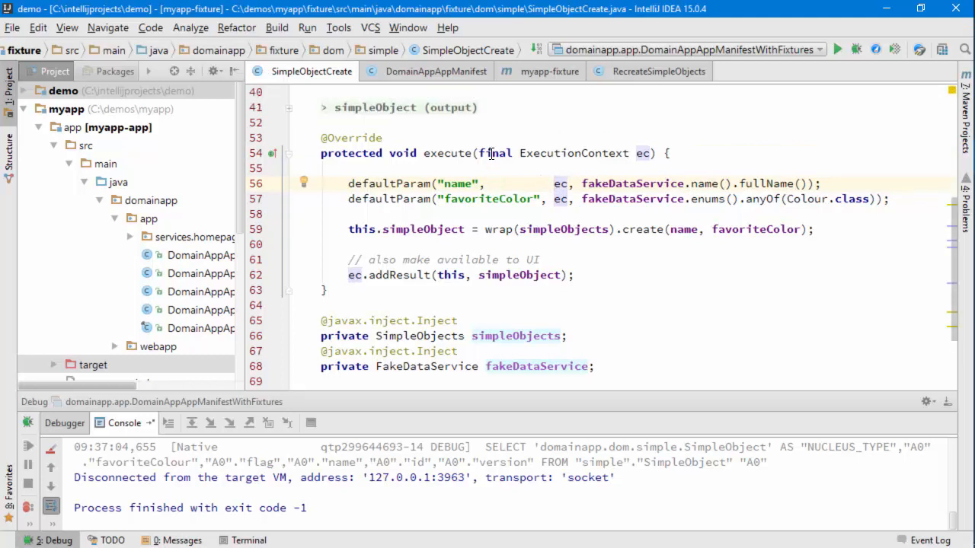
scroll("up", 3)
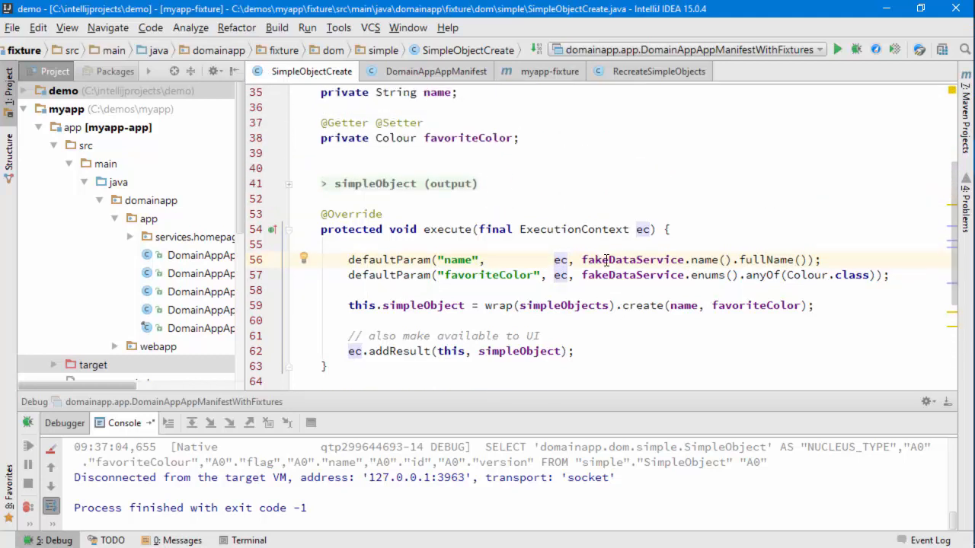
mouse_move(663, 257)
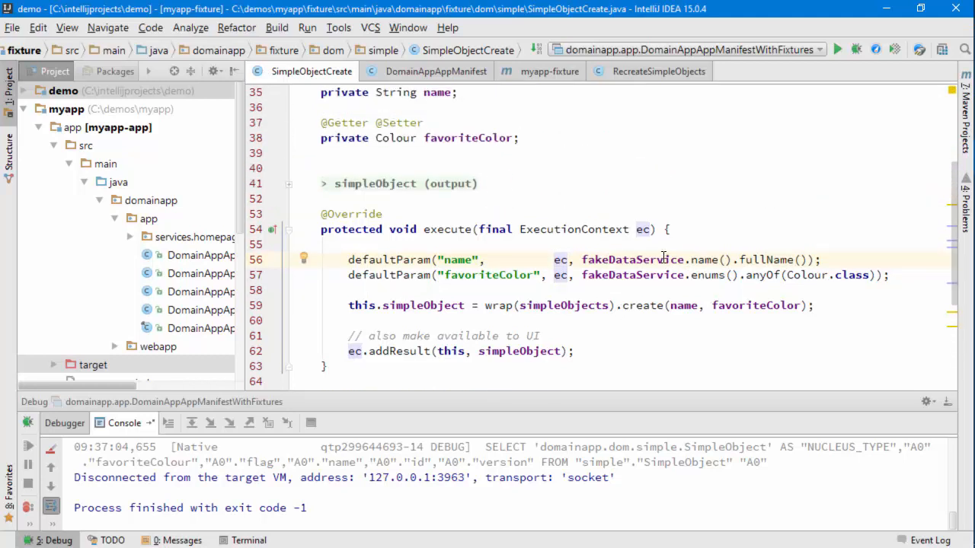
scroll("down", 3)
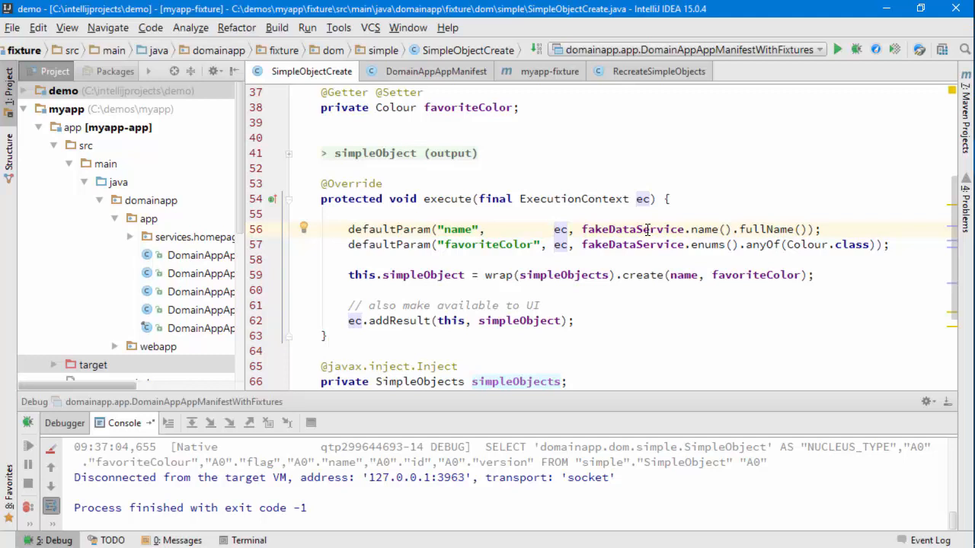
mouse_move(515, 139)
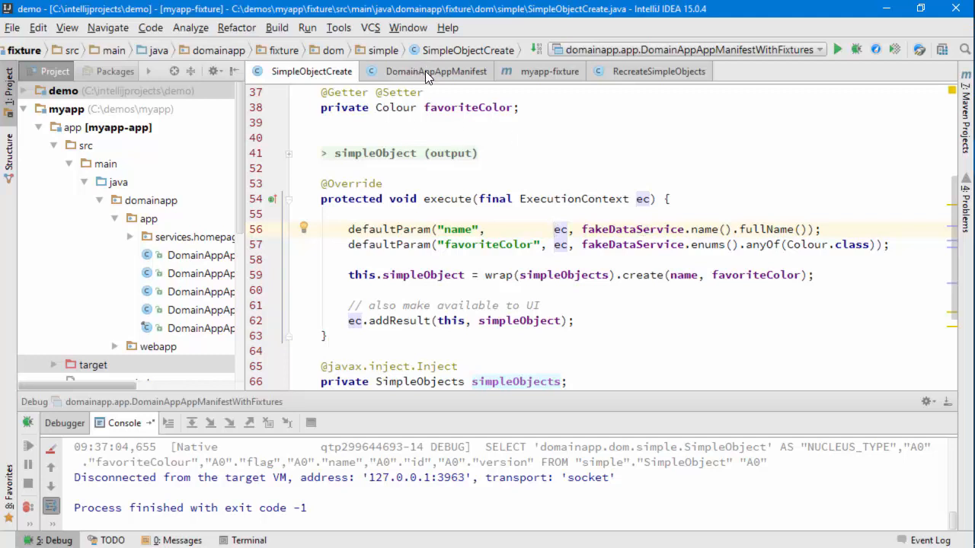
- Add FakeDataModule.class after DomainAppWebappModule.class in DomainAppAppManifest's module list
left_click(434, 71)
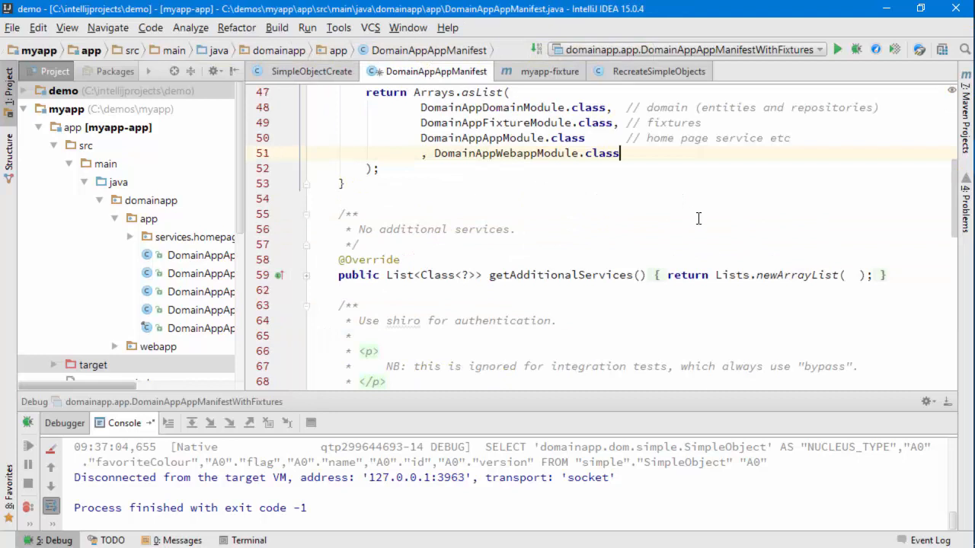
key("Enter")
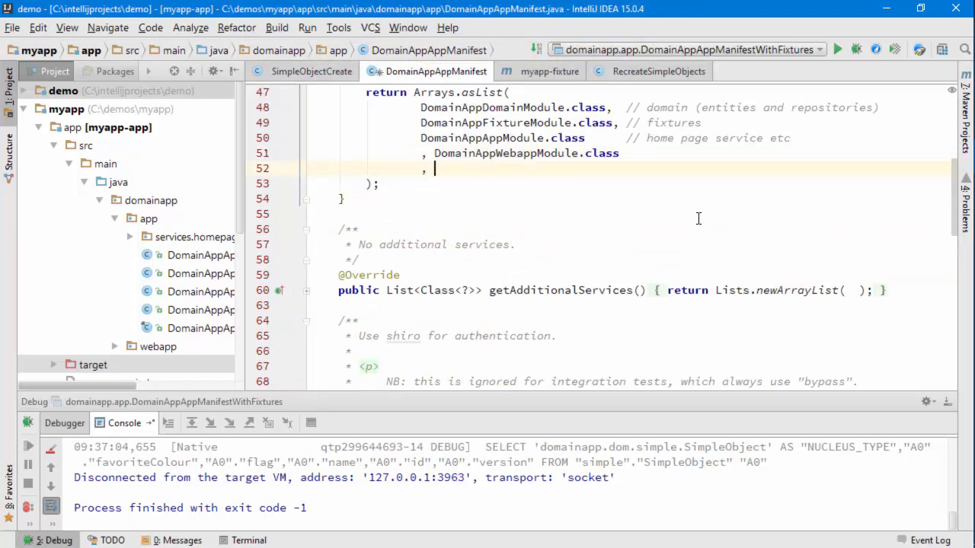
type("Fake")
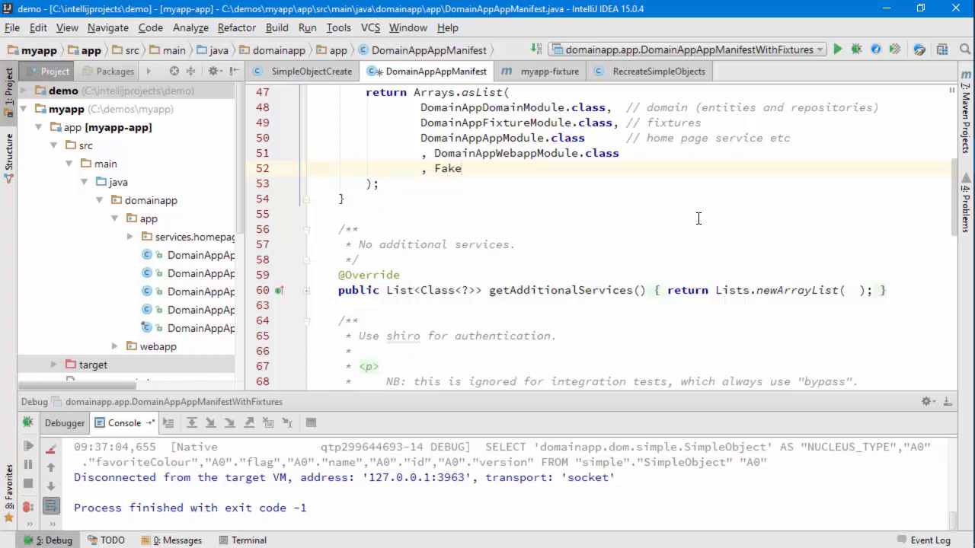
type("DataModule.class")
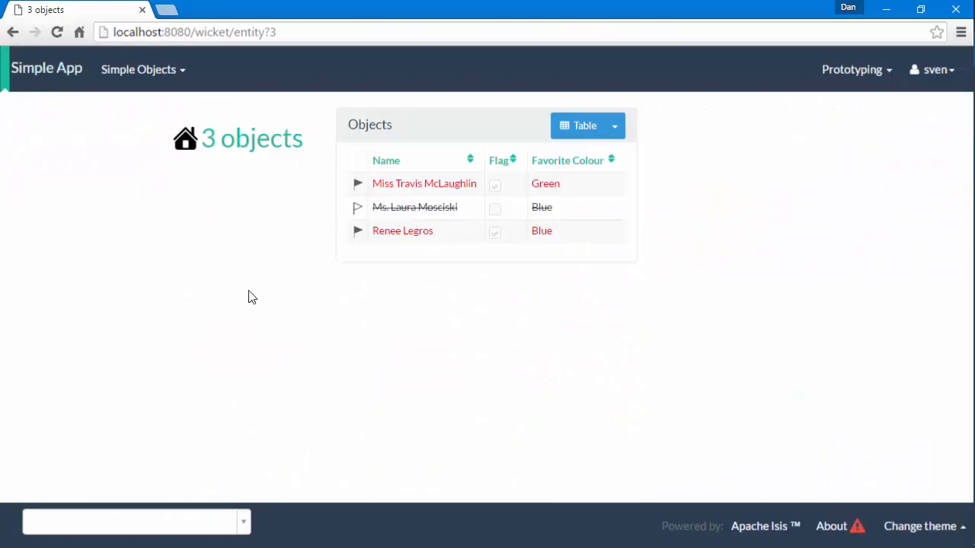
mouse_move(622, 343)
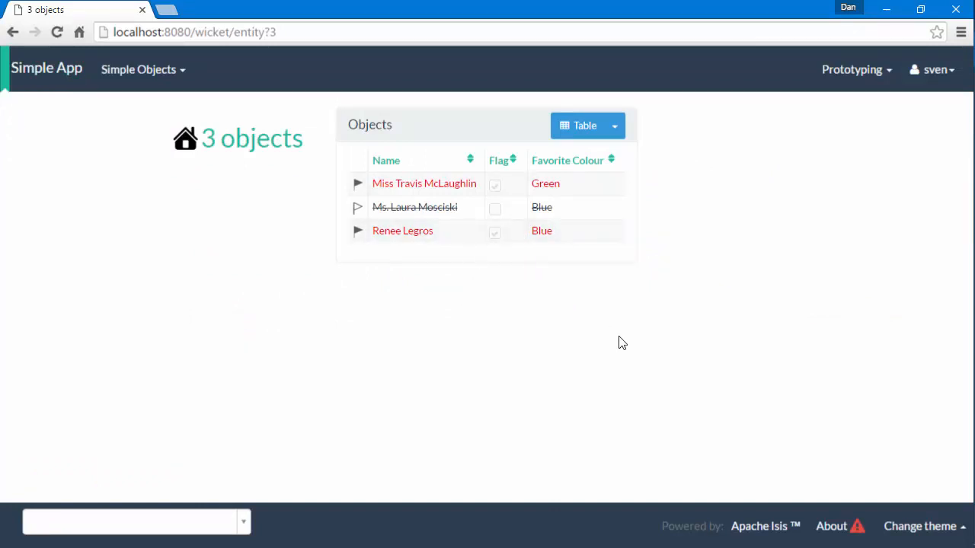
- Open Run Fixture Script from the Prototyping menu
left_click(852, 69)
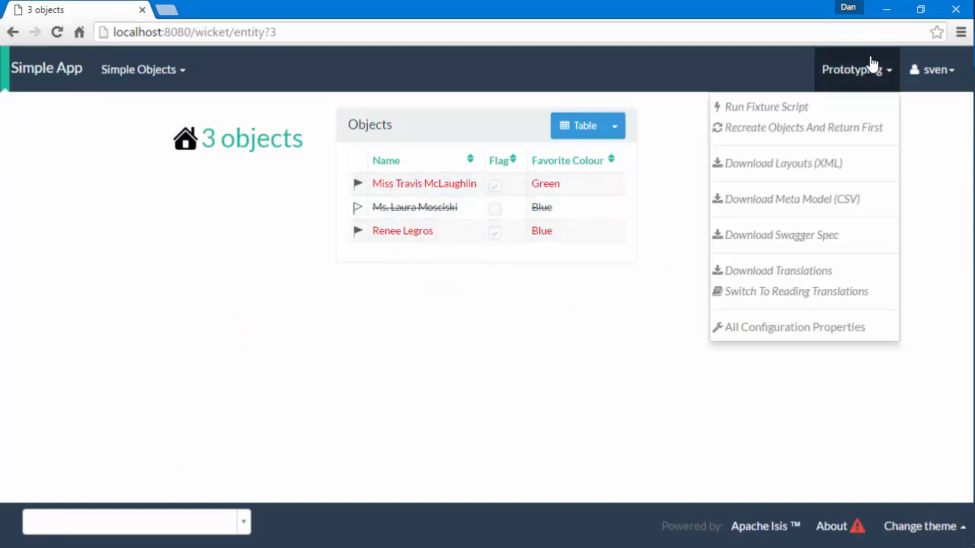
left_click(838, 108)
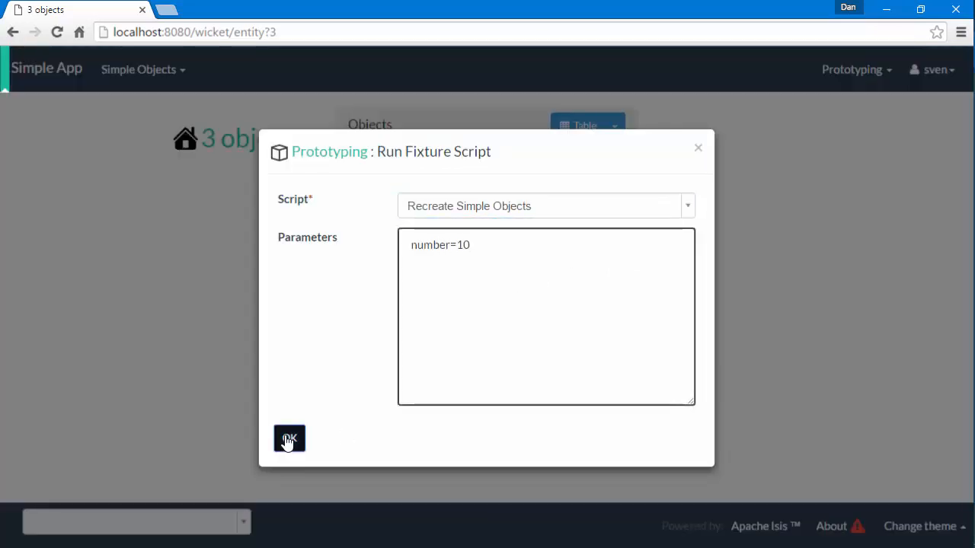
- Run Recreate Simple Objects to create ten fake-named objects, then start typing 'fak' in execute
left_click(289, 439)
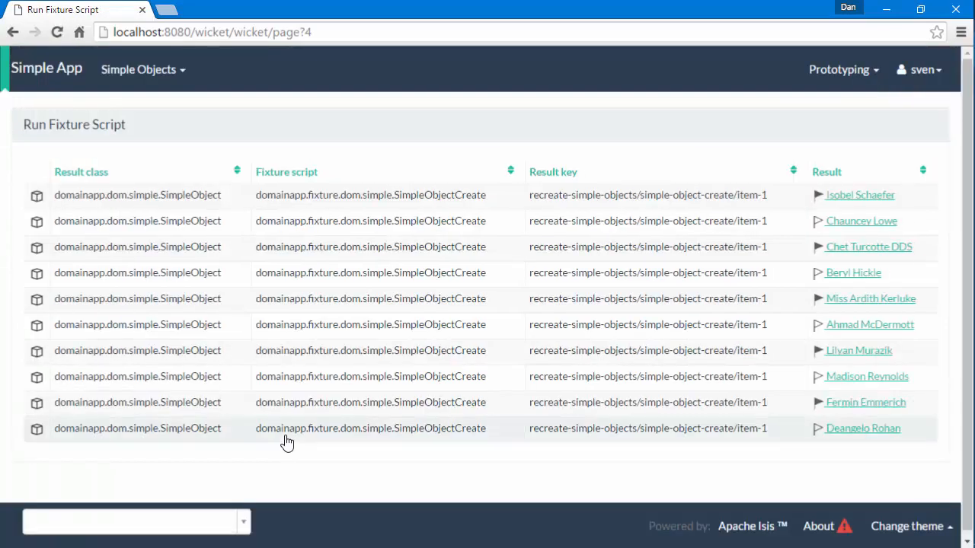
left_click(46, 69)
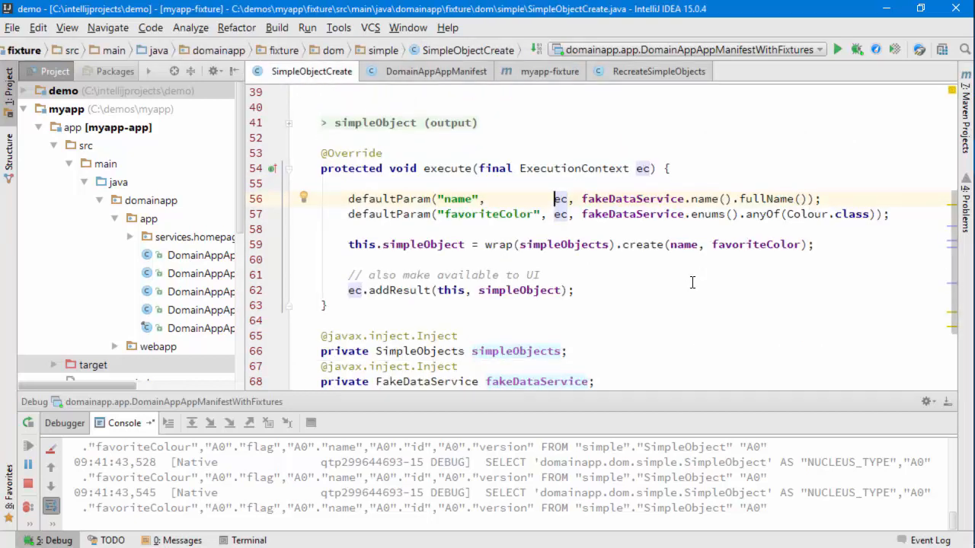
type("fak")
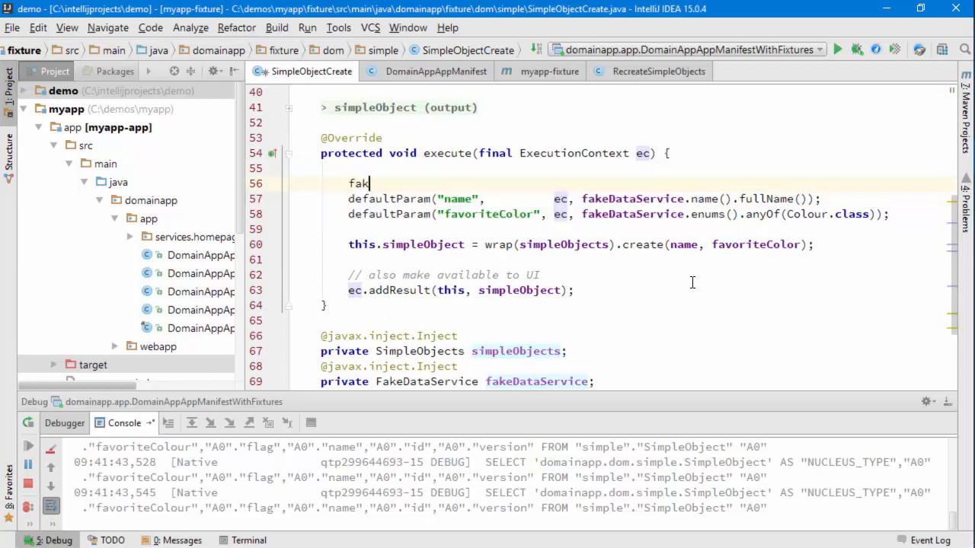